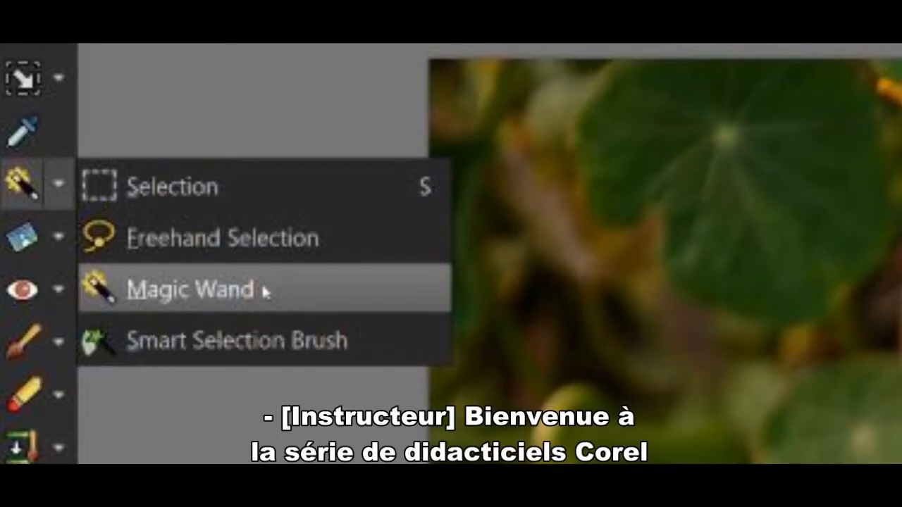
# Pick the Magic Wand from the selection tool flyout
pyautogui.click(189, 289)
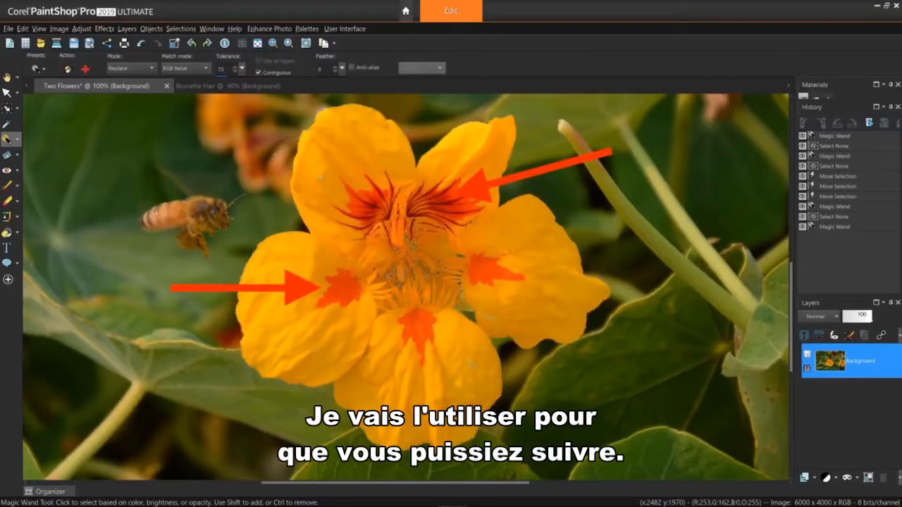
# Close the Remove Specks and Holes preview to show the whole Two Flowers photo
pyautogui.click(185, 68)
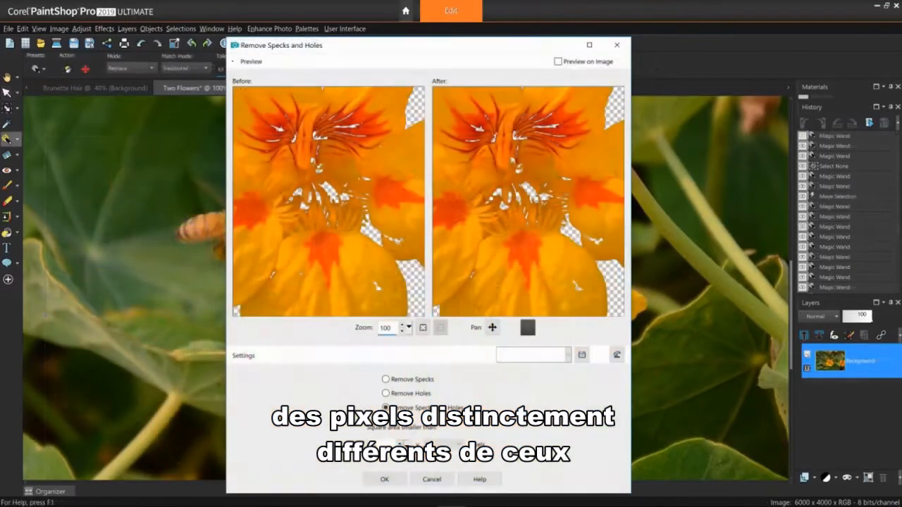
pyautogui.click(387, 407)
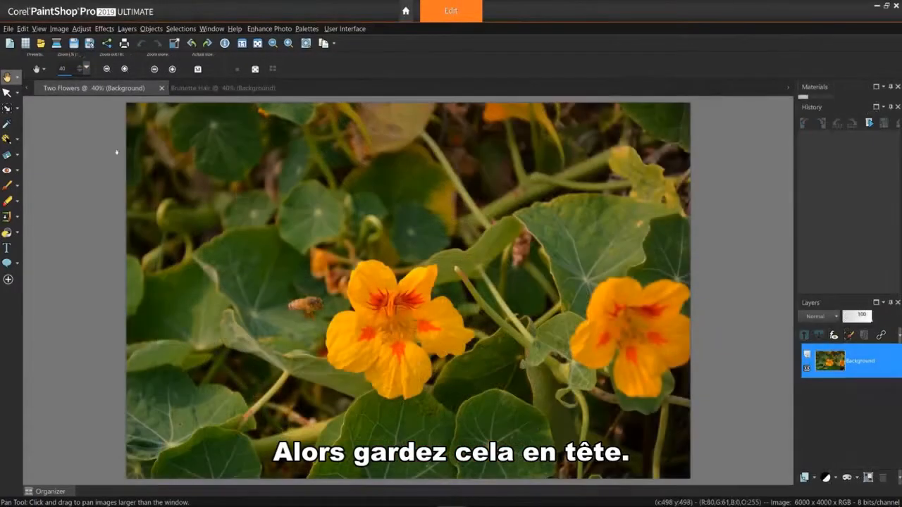
# With Magic Wand match mode None, select the entire Two Flowers image in one click
pyautogui.click(7, 140)
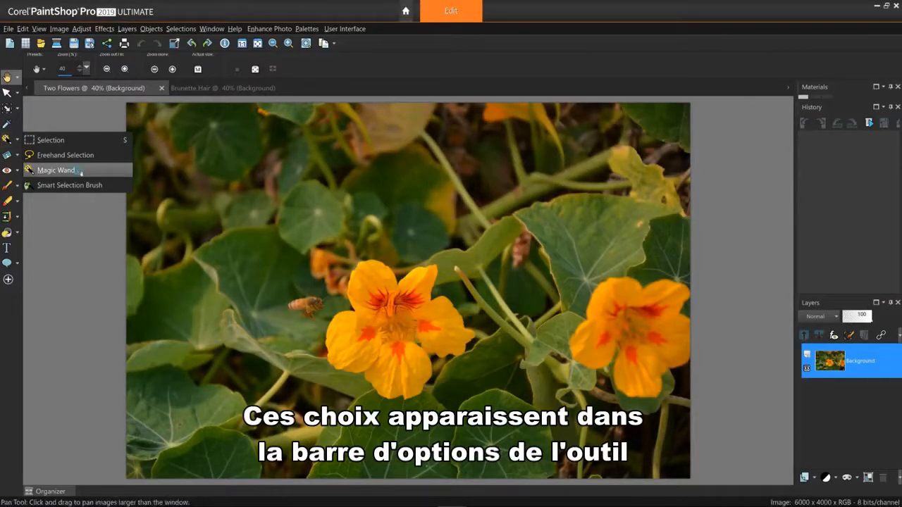
pyautogui.click(57, 169)
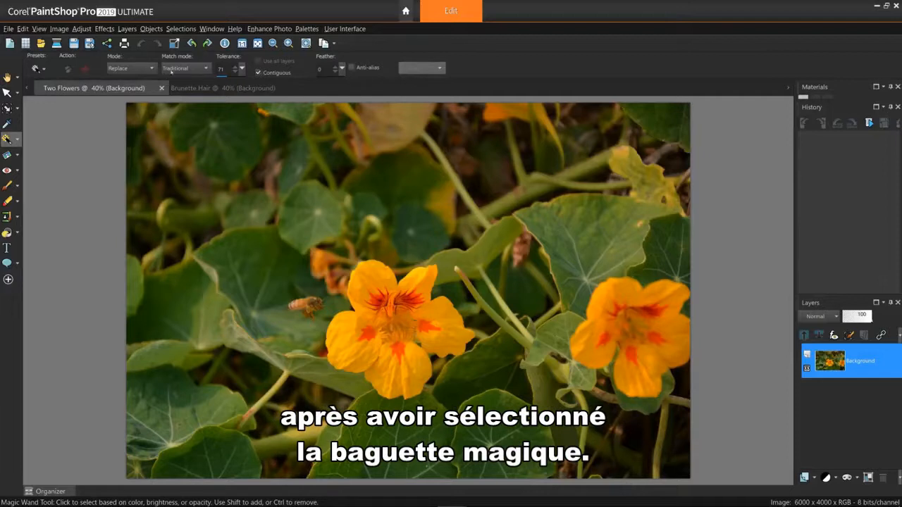
pyautogui.click(206, 68)
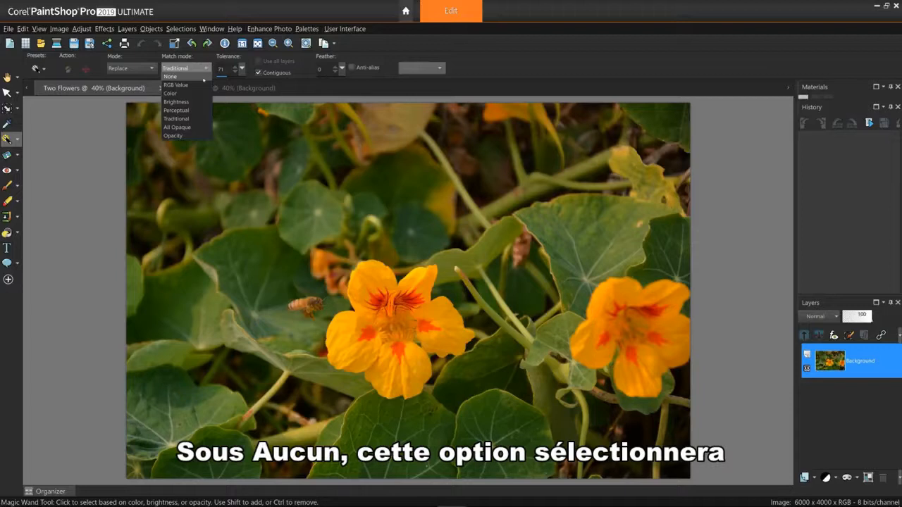
pyautogui.click(169, 76)
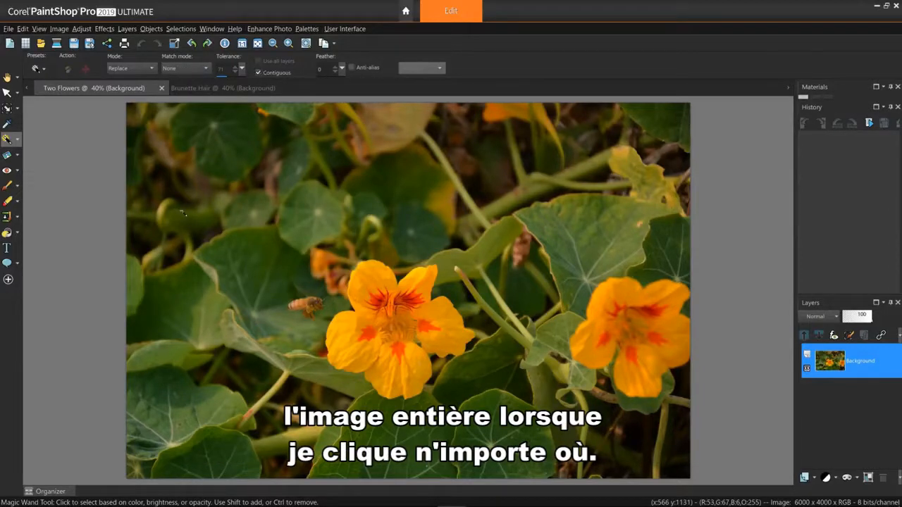
pyautogui.click(183, 212)
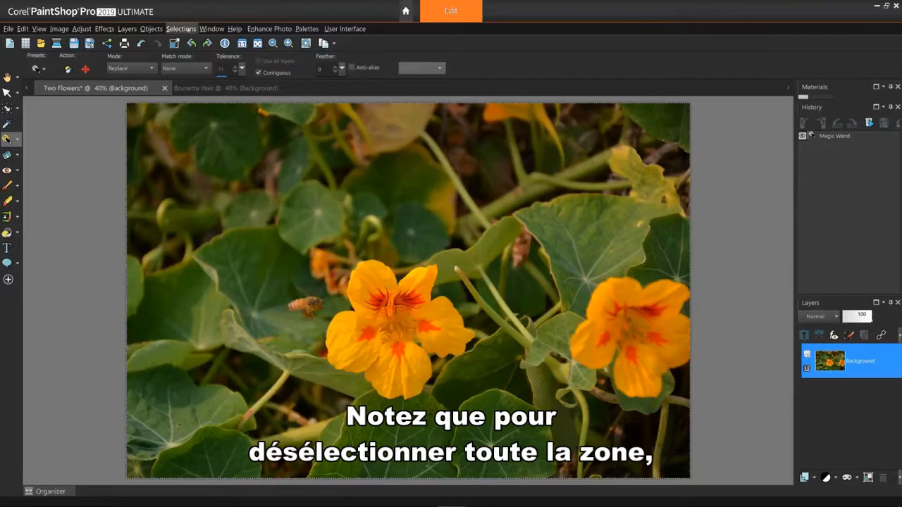
pyautogui.click(180, 28)
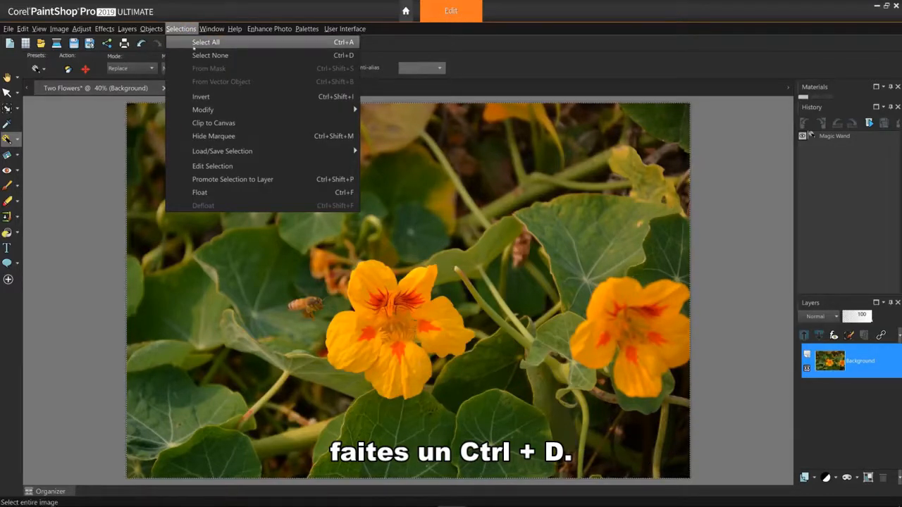
pyautogui.moveTo(210, 55)
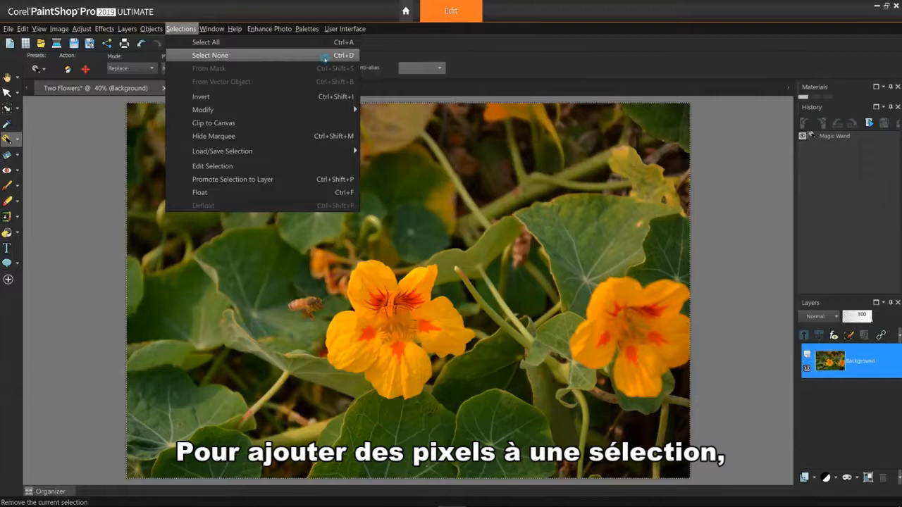
# Deselect with Select None, then switch the wand to RGB Value matching
pyautogui.click(210, 55)
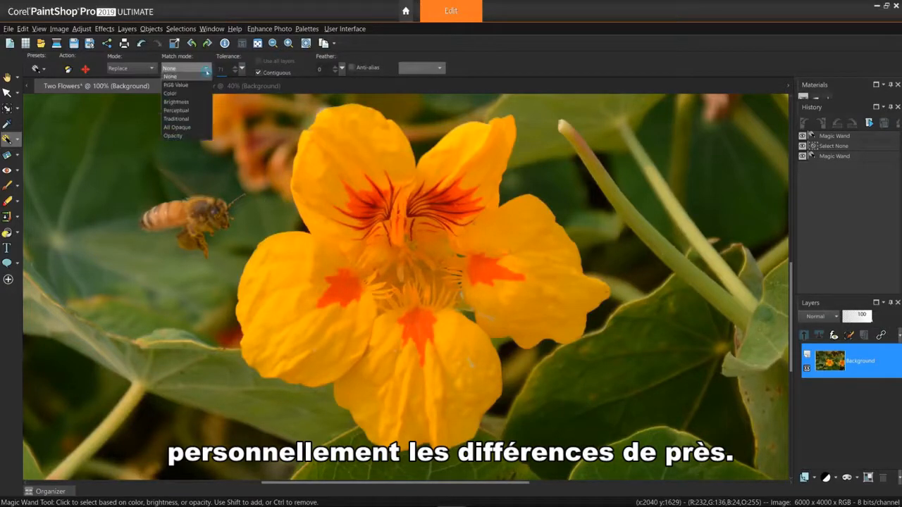
pyautogui.click(175, 85)
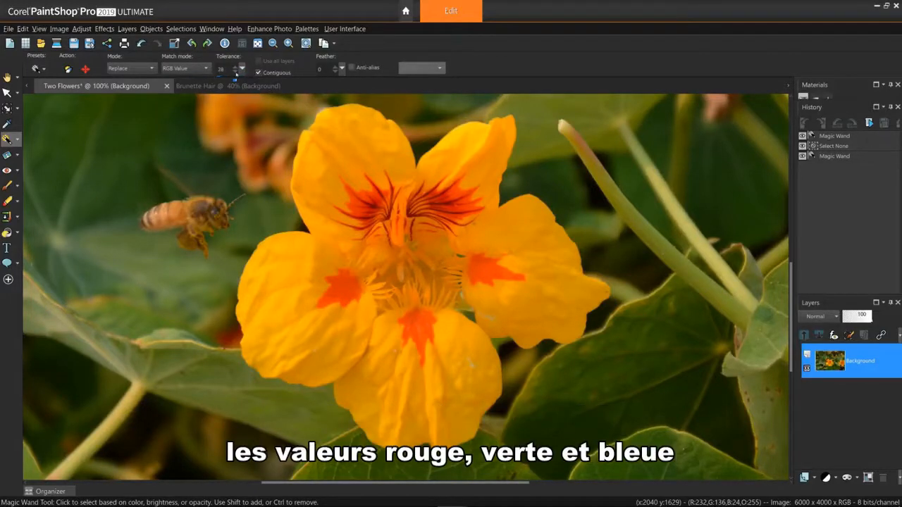
pyautogui.moveTo(233, 68)
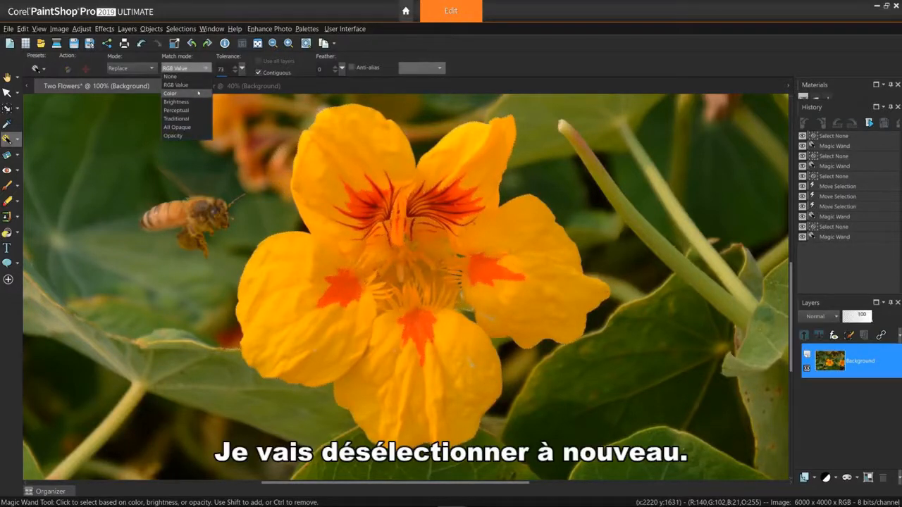
# Switch the Magic Wand match mode to Color
pyautogui.click(170, 93)
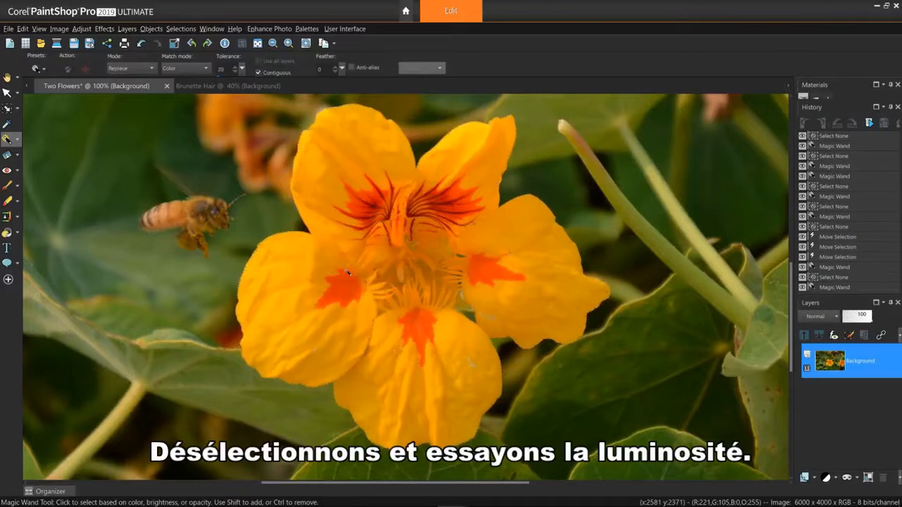
# Switch to Brightness matching and select pixels as bright as a red petal marking
pyautogui.click(206, 68)
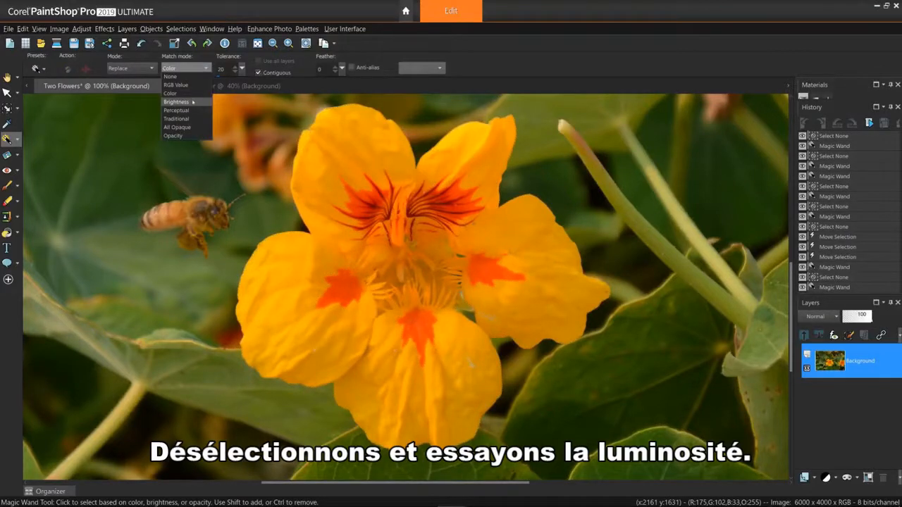
pyautogui.click(177, 101)
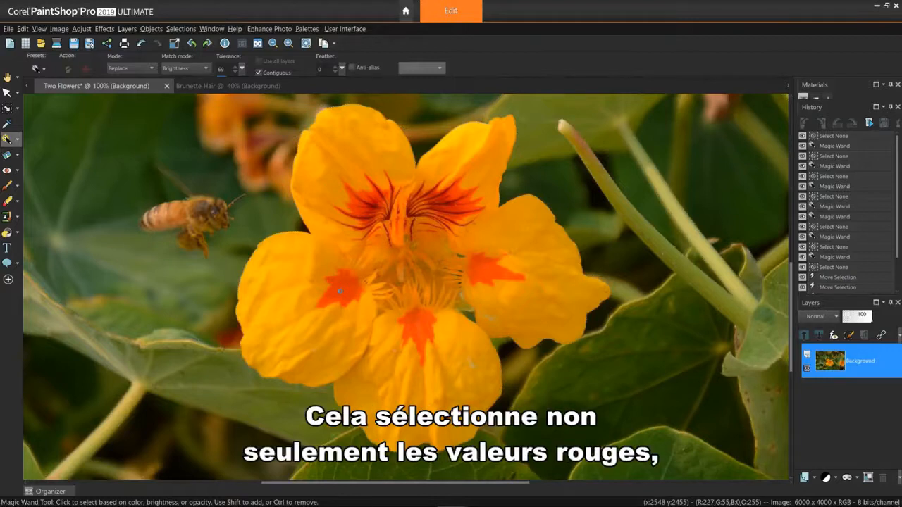
pyautogui.click(341, 290)
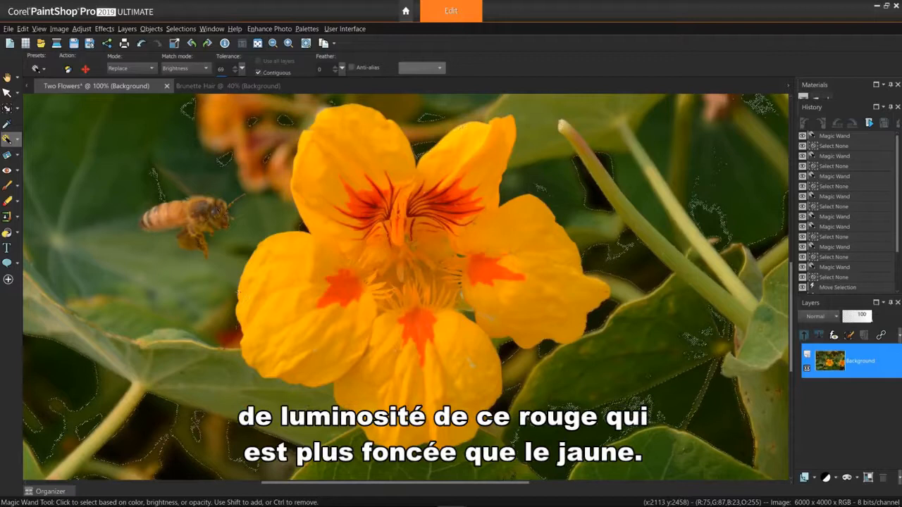
pyautogui.click(351, 169)
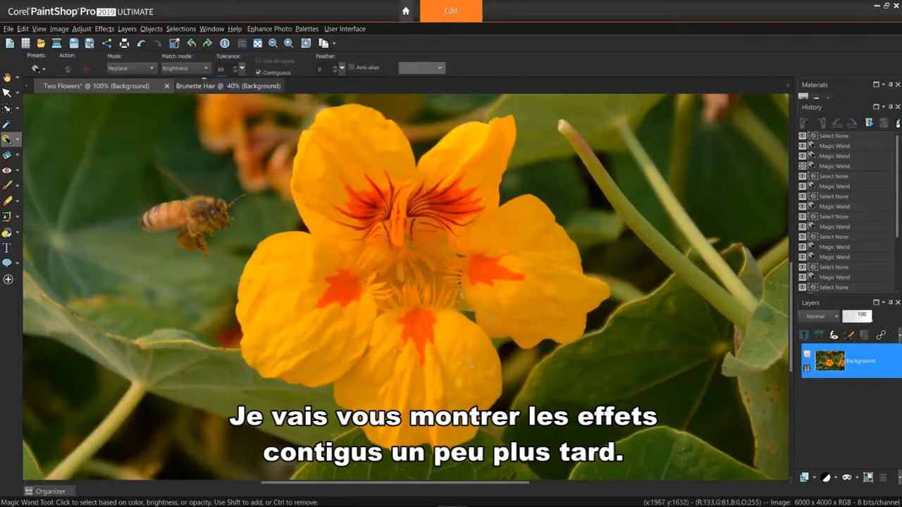
pyautogui.click(204, 67)
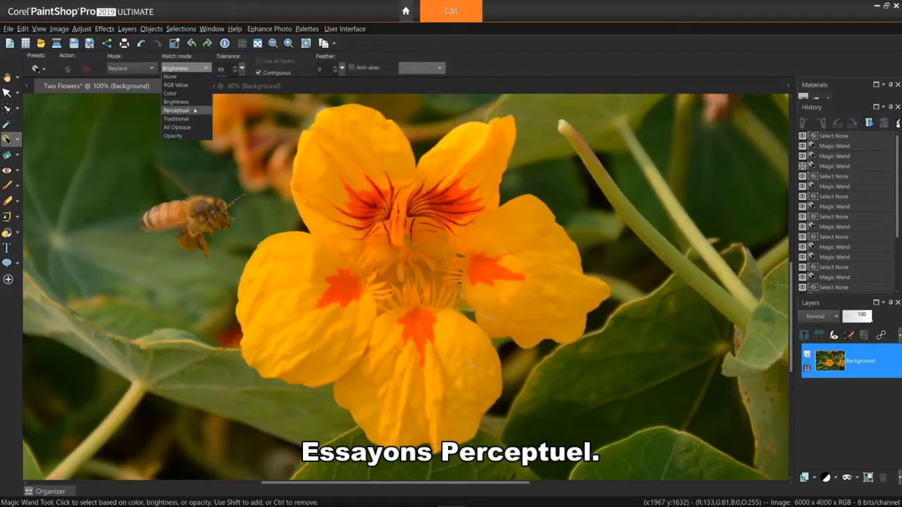
pyautogui.click(176, 110)
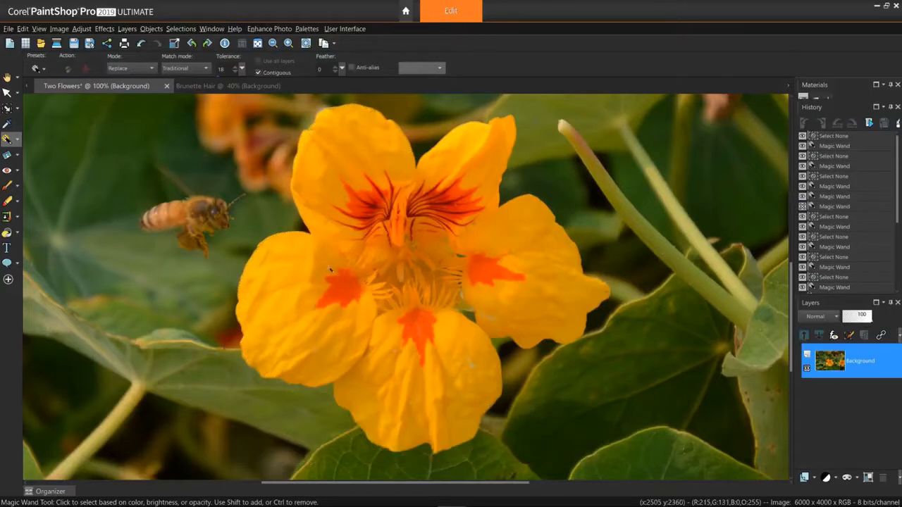
pyautogui.click(331, 275)
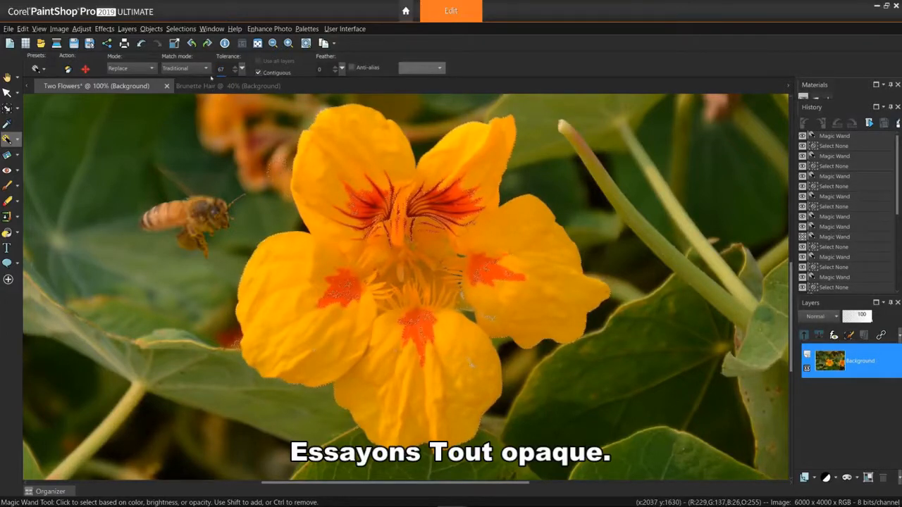
# Switch the match mode to All Opaque and click the photo with the wand
pyautogui.click(186, 68)
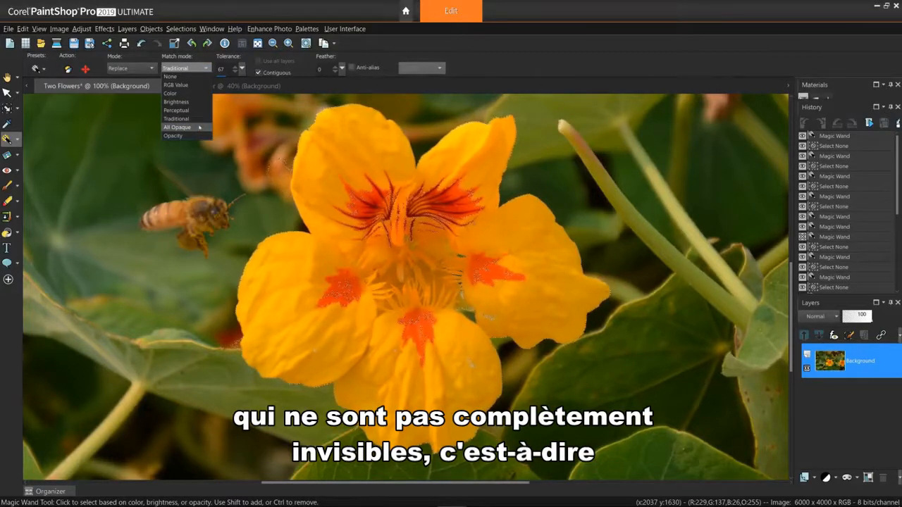
pyautogui.click(178, 127)
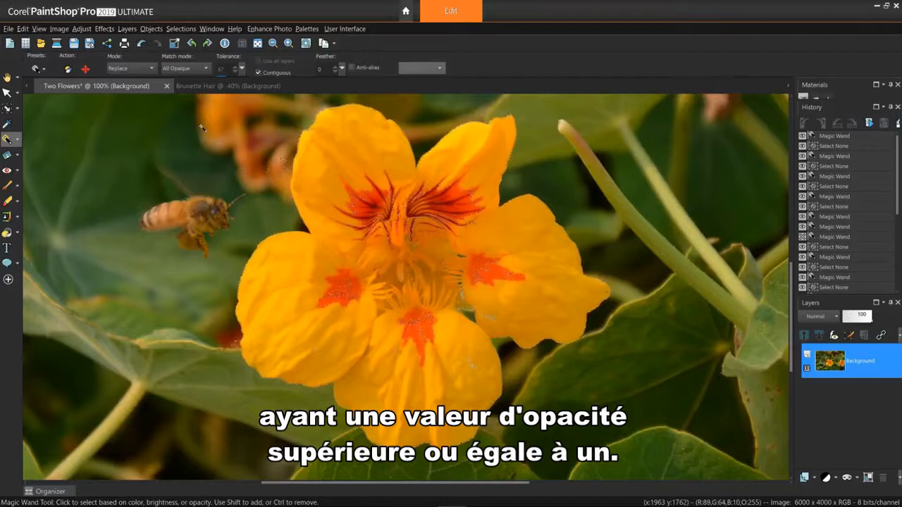
pyautogui.click(289, 251)
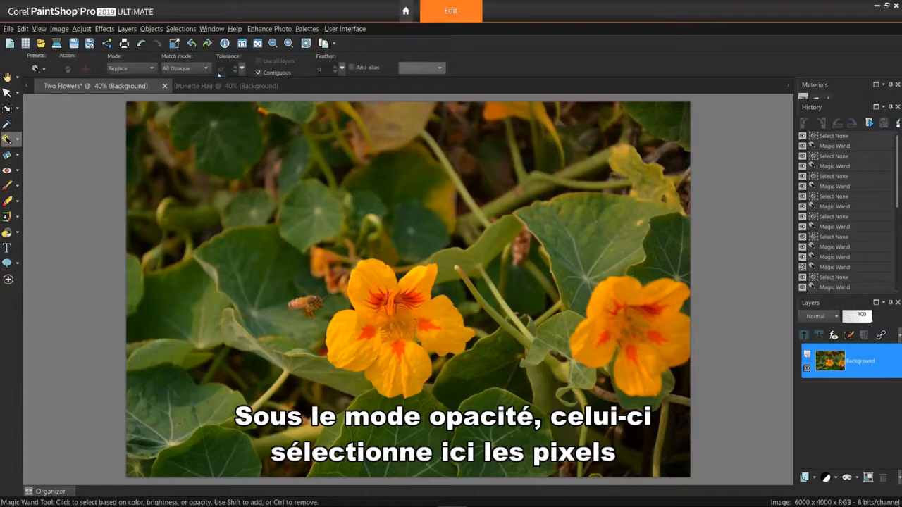
# Switch the Magic Wand match mode to Opacity
pyautogui.click(186, 68)
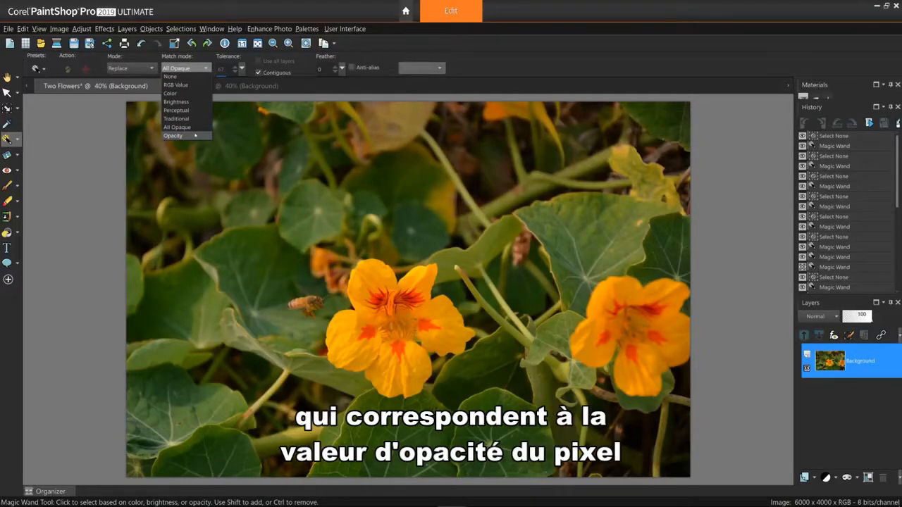
pyautogui.click(172, 135)
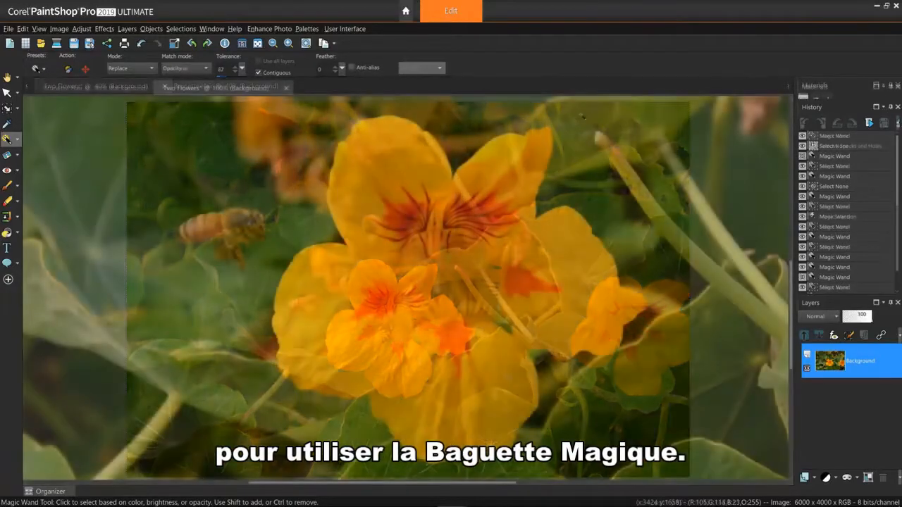
# Return matching to Traditional and promote the Background to layer Raster 1
pyautogui.click(186, 68)
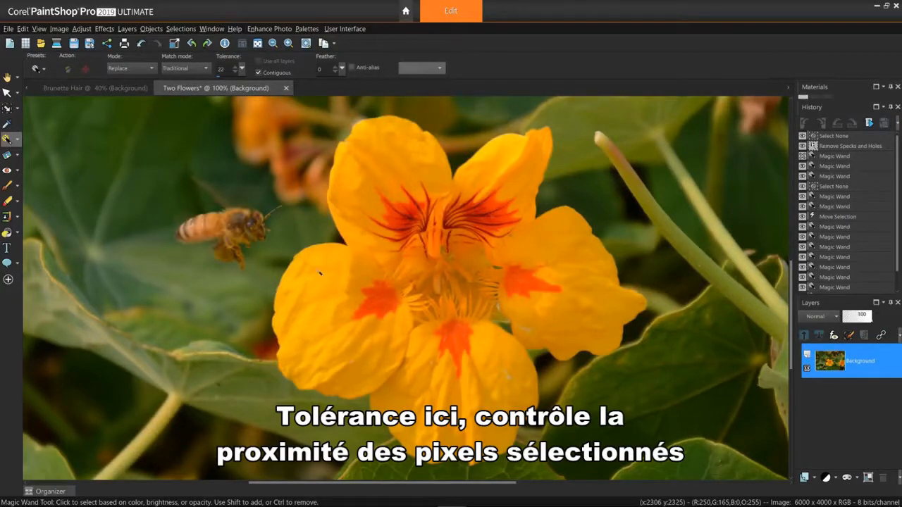
pyautogui.click(317, 275)
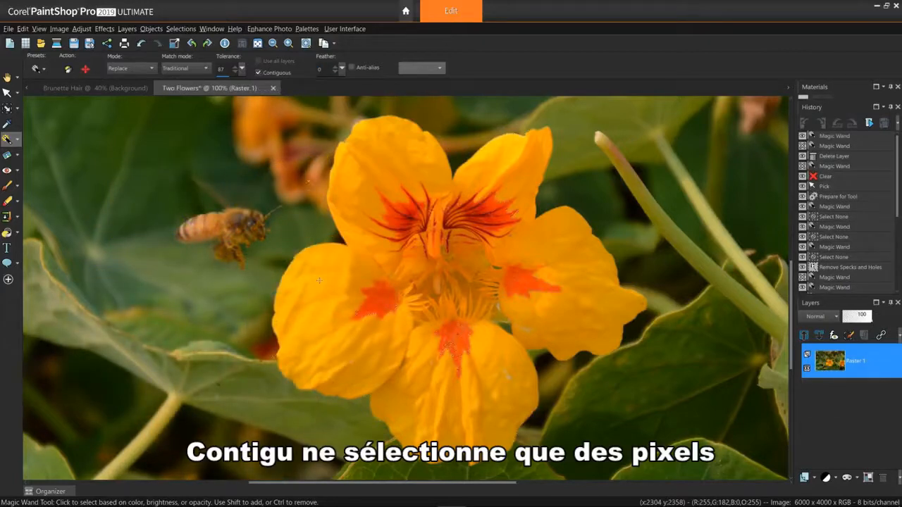
# Uncheck Contiguous and select the nasturtium's yellow petals anywhere in the photo
pyautogui.click(319, 281)
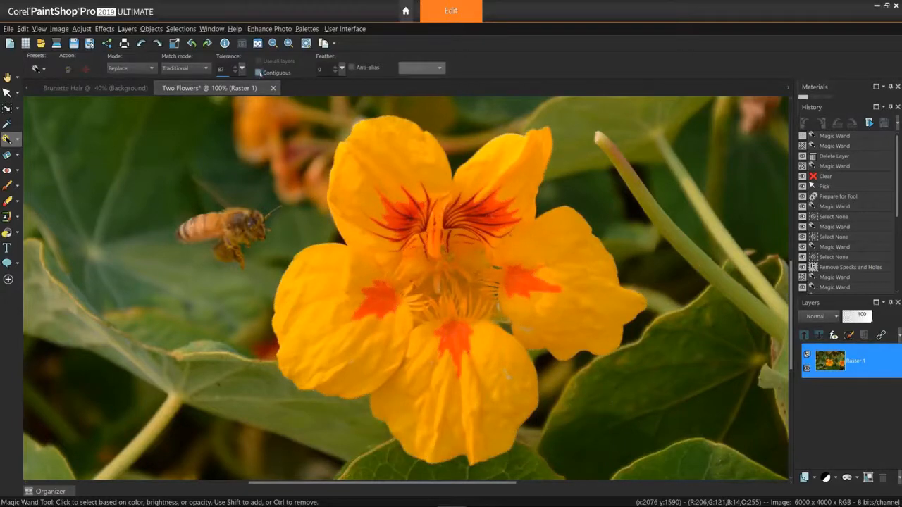
pyautogui.moveTo(310, 281)
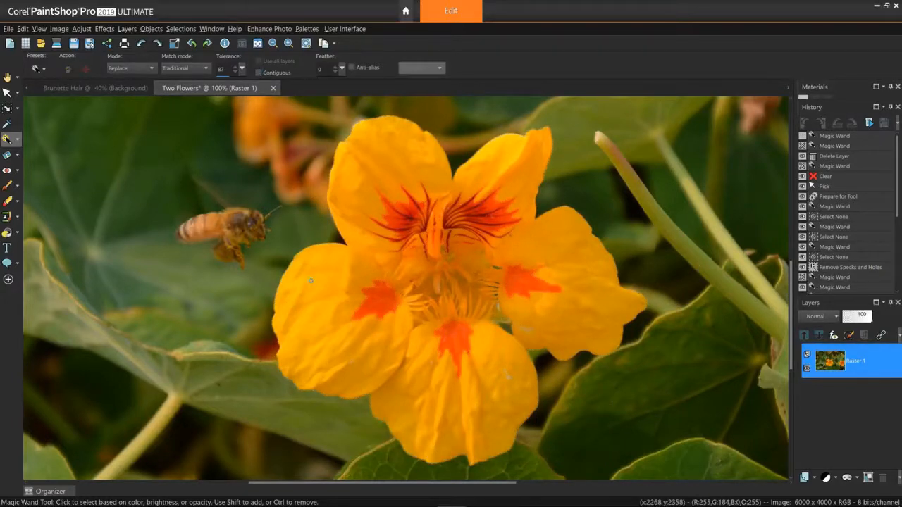
pyautogui.click(296, 199)
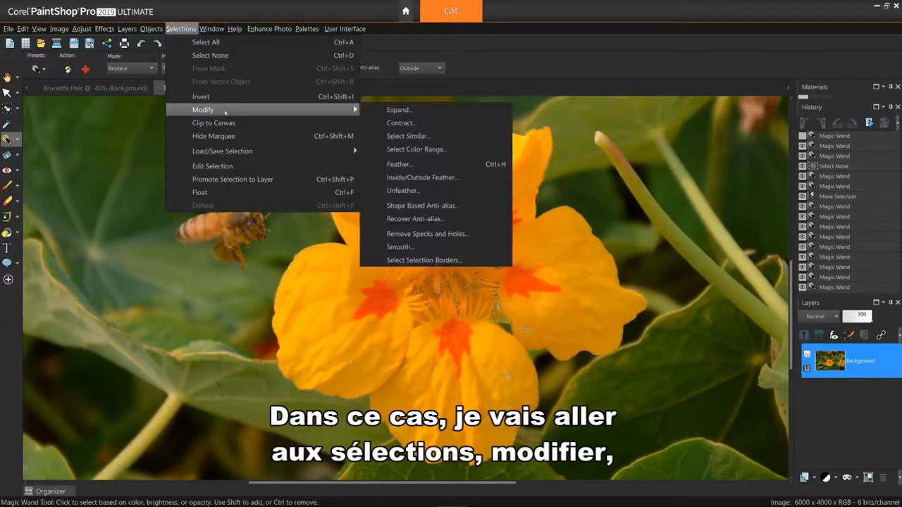
pyautogui.moveTo(427, 234)
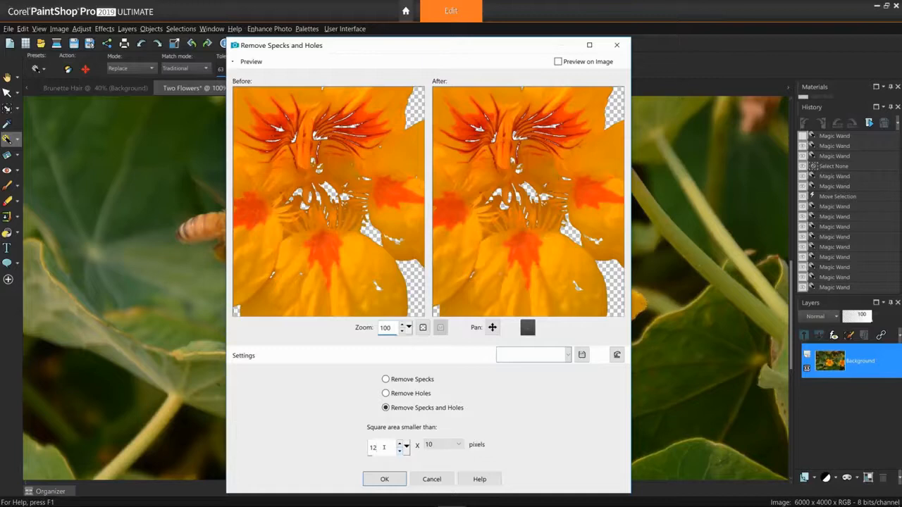
# Remove specks and holes in the flower selection with a 100-pixel area threshold
pyautogui.click(460, 445)
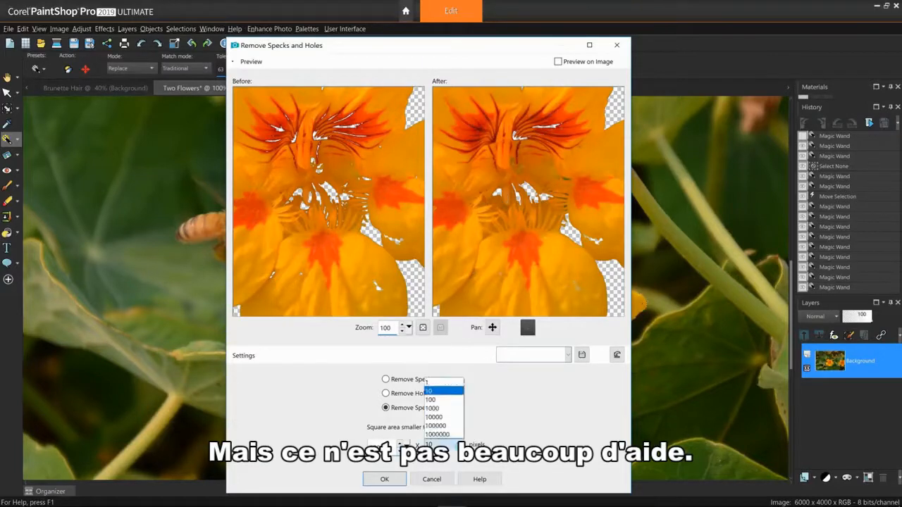
pyautogui.click(429, 400)
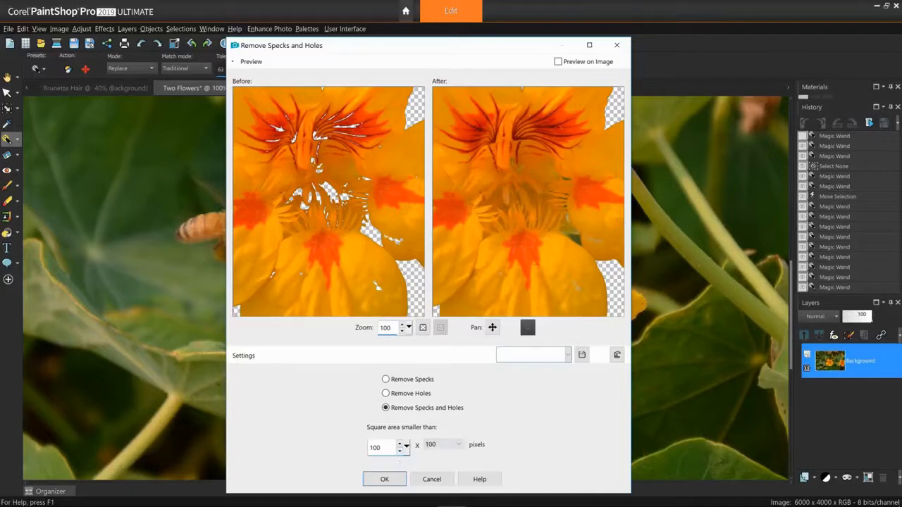
pyautogui.click(384, 479)
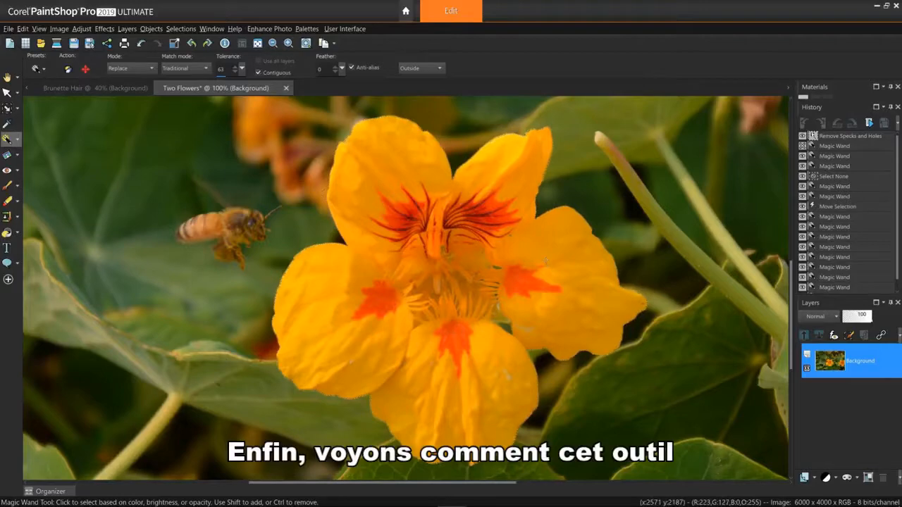
# Make the brunette woman photo the active document
pyautogui.click(63, 87)
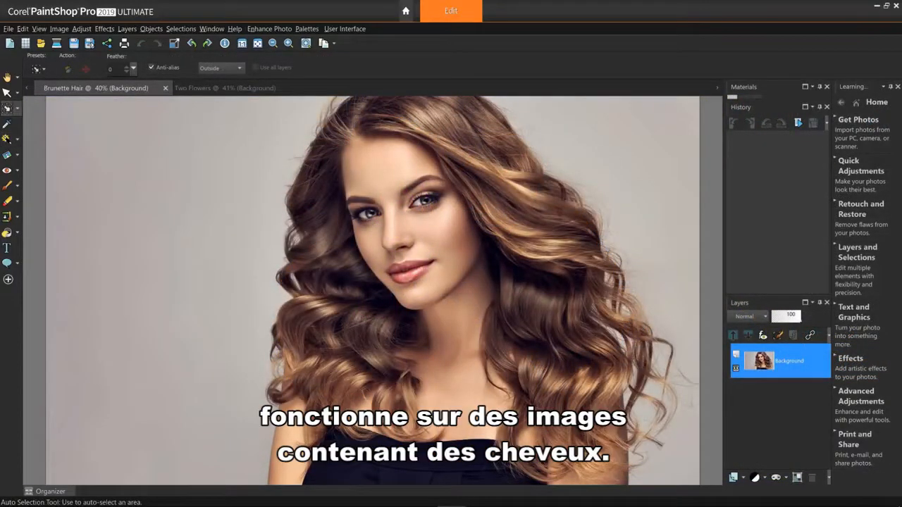
pyautogui.moveTo(8, 107)
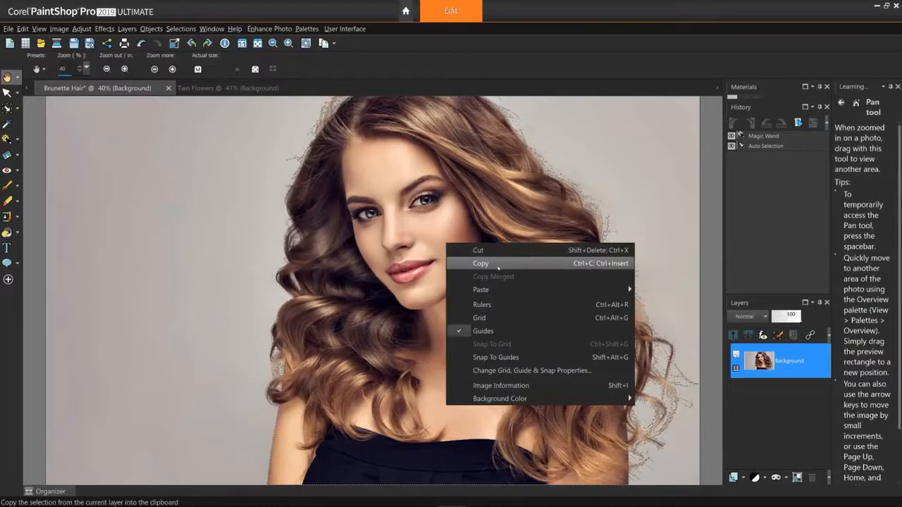
# Copy the selected woman and paste her as a new image
pyautogui.click(480, 263)
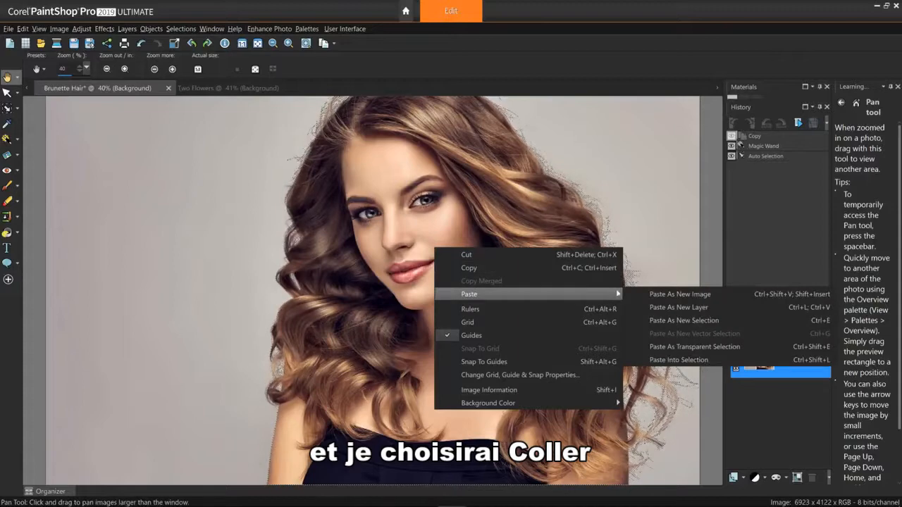
pyautogui.click(679, 295)
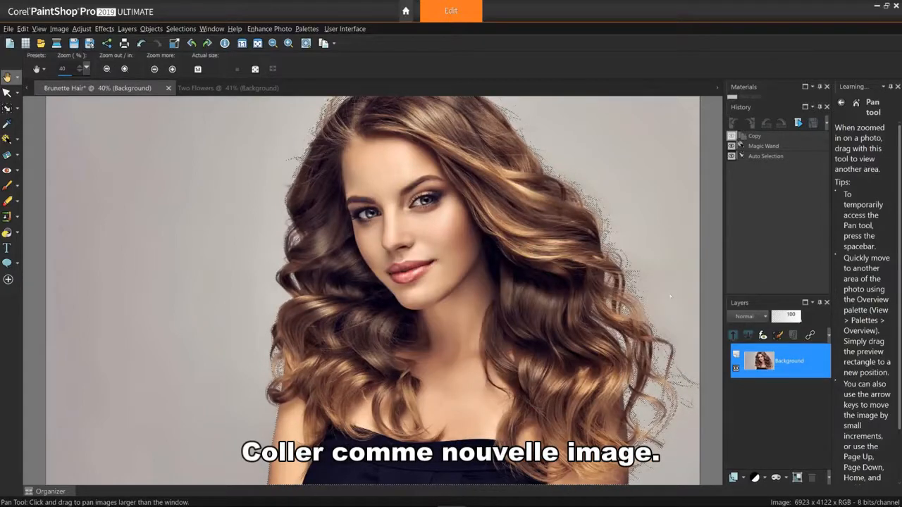